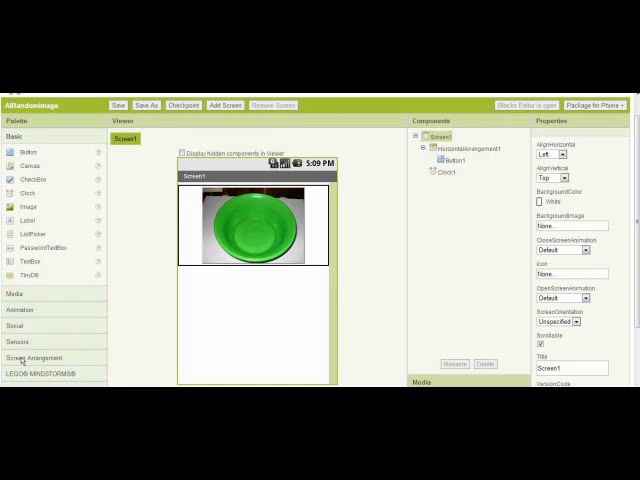
Select Clock1 and leave TimerEnabled unchecked with a TimerInterval of 15000 ms
{"action": "left_click", "coordinate": [38, 357]}
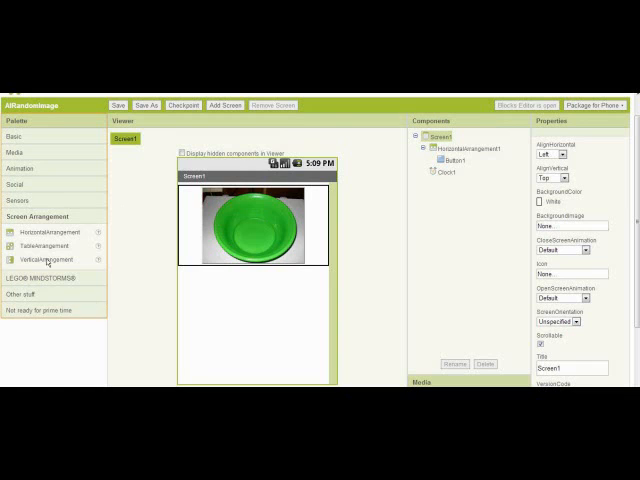
{"action": "left_click", "coordinate": [15, 135]}
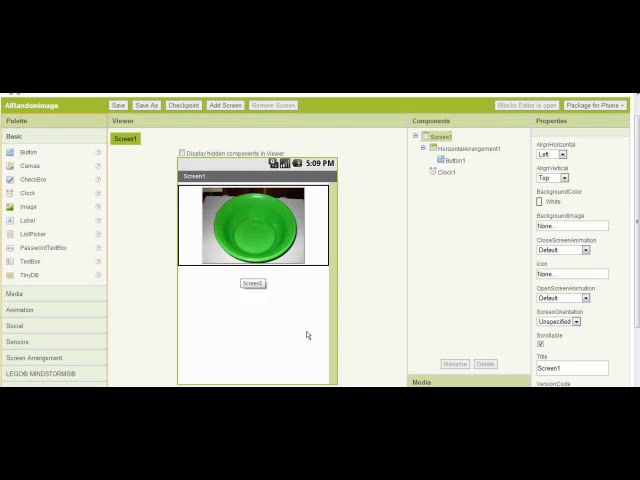
{"action": "scroll", "scroll_direction": "down", "scroll_amount": 3}
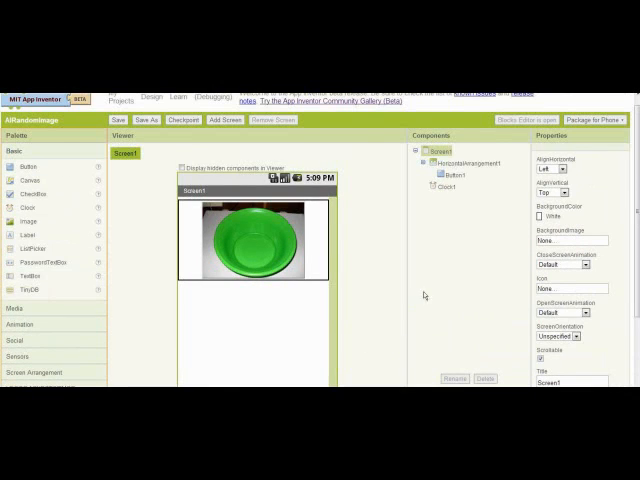
{"action": "left_click", "coordinate": [444, 187]}
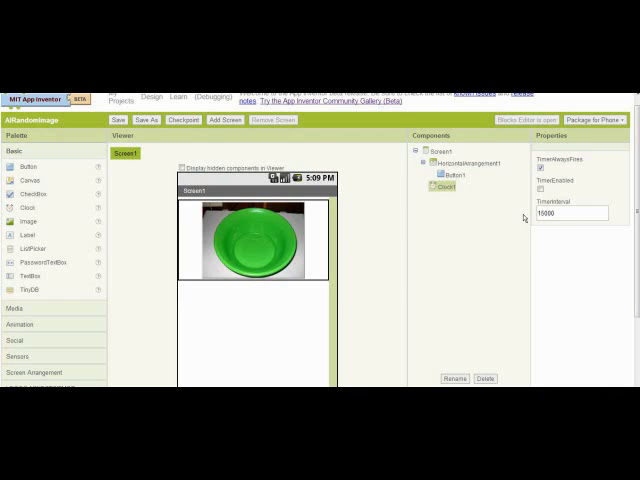
{"action": "left_click", "coordinate": [540, 192]}
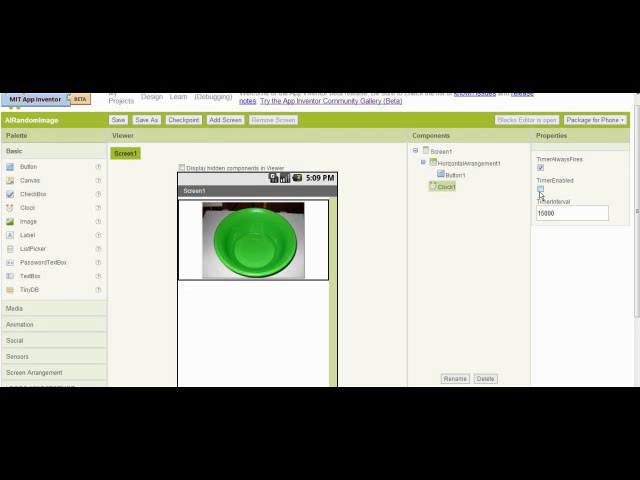
{"action": "left_click", "coordinate": [540, 188]}
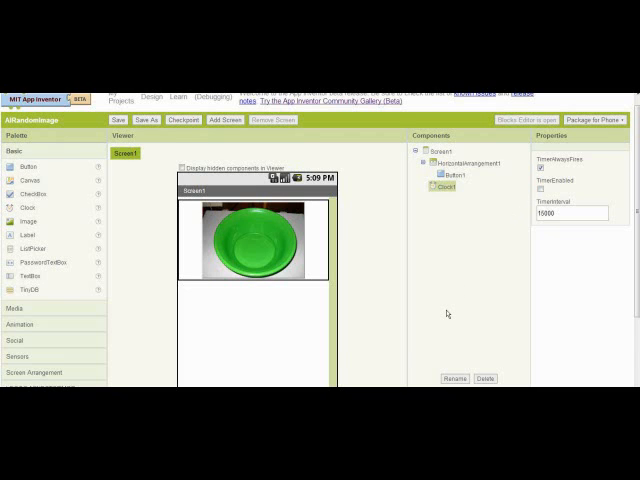
{"action": "scroll", "scroll_direction": "down", "scroll_amount": 3}
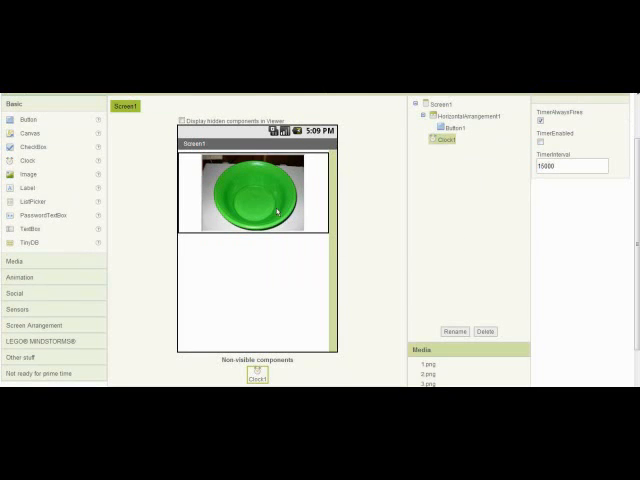
Select Button1 to show its properties, confirming Image is 1.png
{"action": "left_click", "coordinate": [448, 123]}
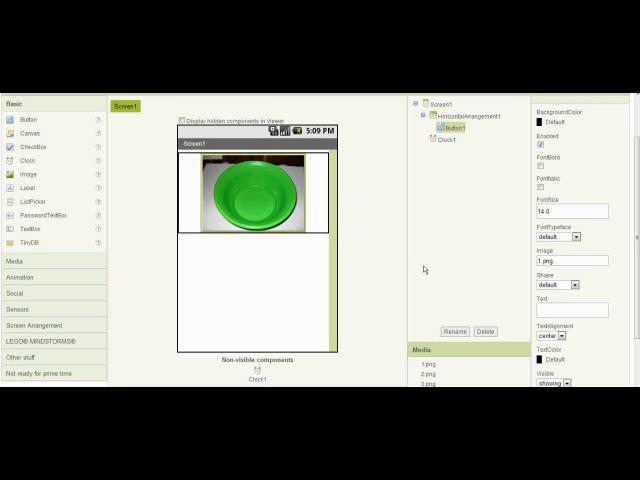
{"action": "mouse_move", "coordinate": [557, 263]}
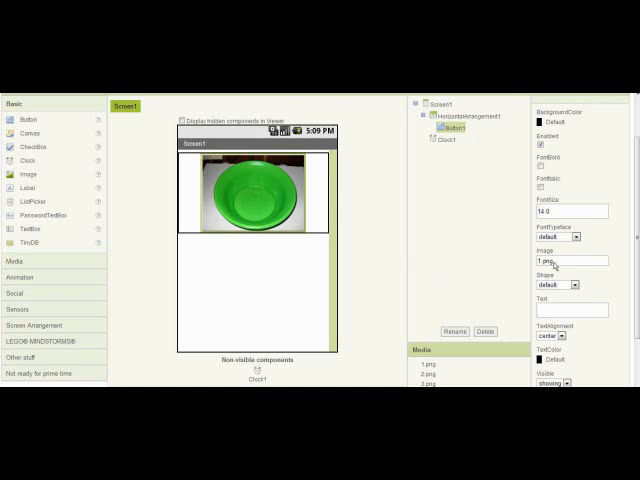
{"action": "scroll", "scroll_direction": "down", "scroll_amount": 3}
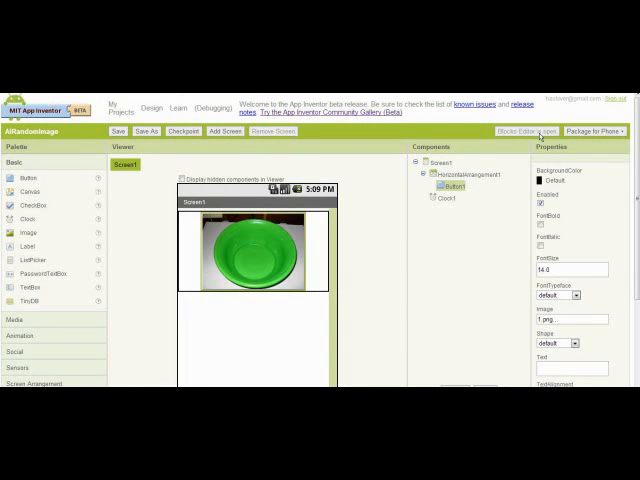
Open the Blocks Editor and add a def variable block holding the number 123
{"action": "left_click", "coordinate": [524, 131]}
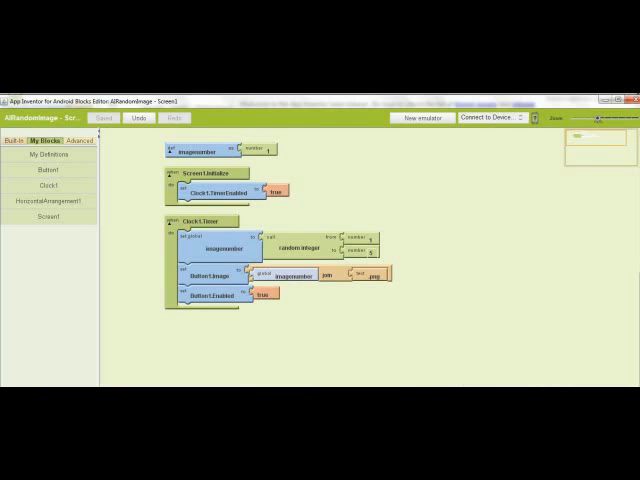
{"action": "mouse_move", "coordinate": [138, 315]}
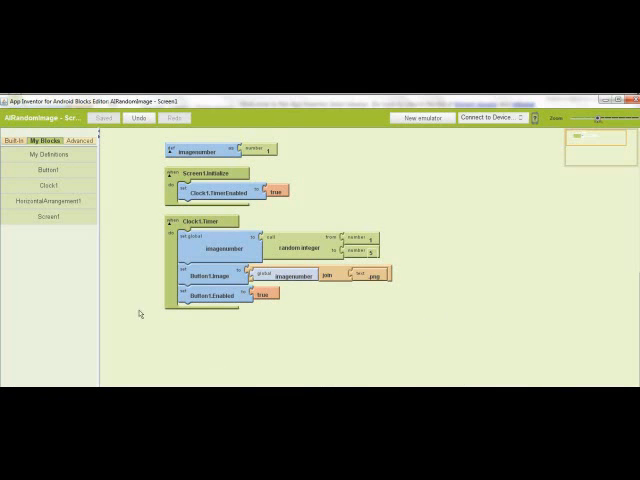
{"action": "left_click", "coordinate": [16, 140]}
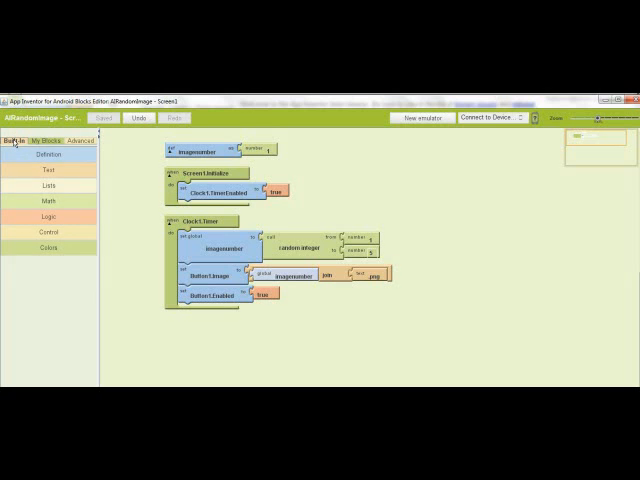
{"action": "left_click", "coordinate": [52, 155]}
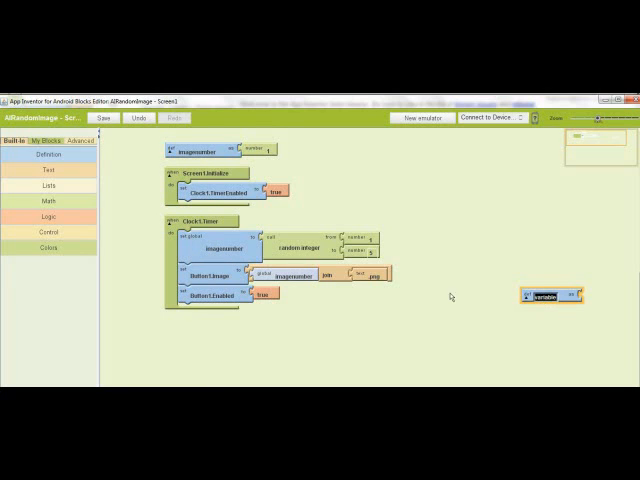
{"action": "mouse_move", "coordinate": [430, 353]}
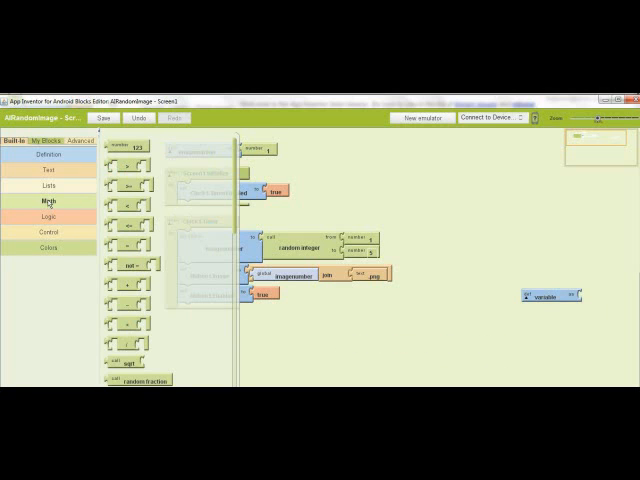
{"action": "mouse_move", "coordinate": [120, 147]}
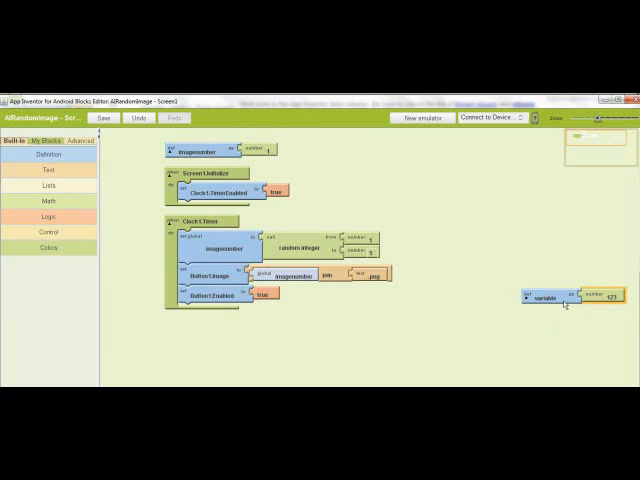
{"action": "left_click_drag", "start_coordinate": [547, 298], "coordinate": [540, 248]}
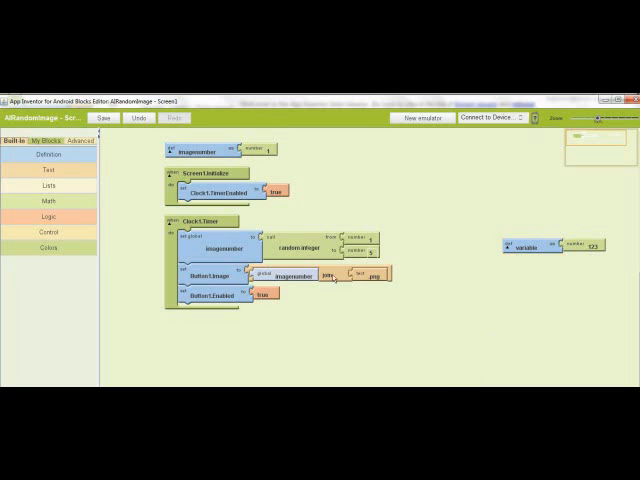
{"action": "left_click", "coordinate": [52, 140]}
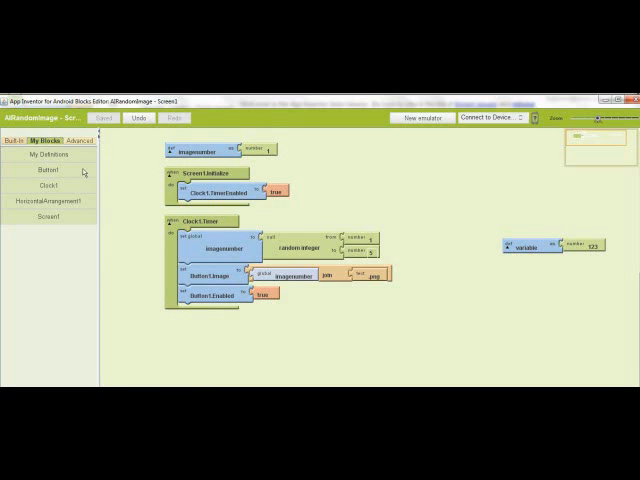
Add a set Clock1.TimerEnabled to true block beside the 123 variable definition
{"action": "left_click", "coordinate": [46, 184]}
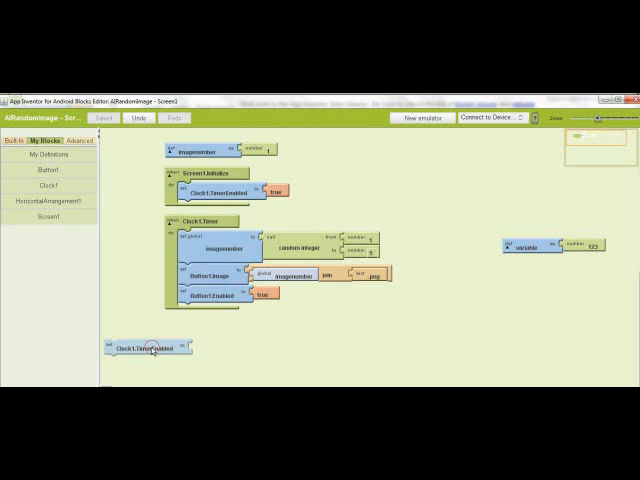
{"action": "left_click_drag", "start_coordinate": [150, 347], "coordinate": [408, 338]}
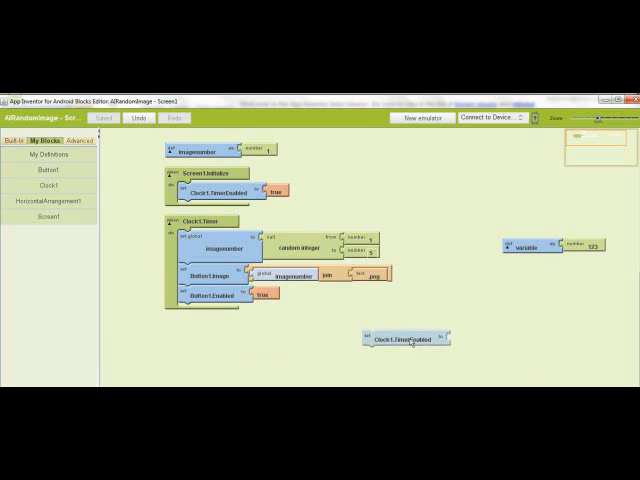
{"action": "left_click", "coordinate": [405, 339]}
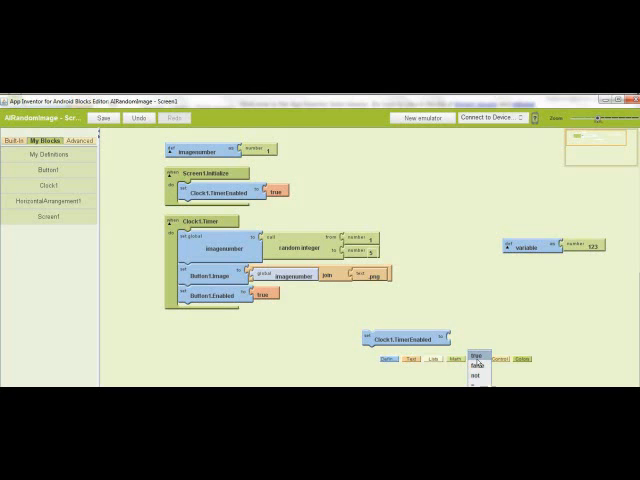
{"action": "left_click", "coordinate": [478, 363]}
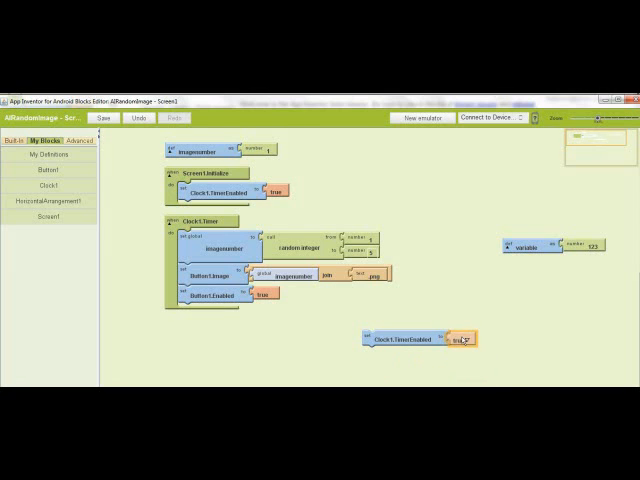
{"action": "left_click_drag", "start_coordinate": [410, 335], "coordinate": [540, 278]}
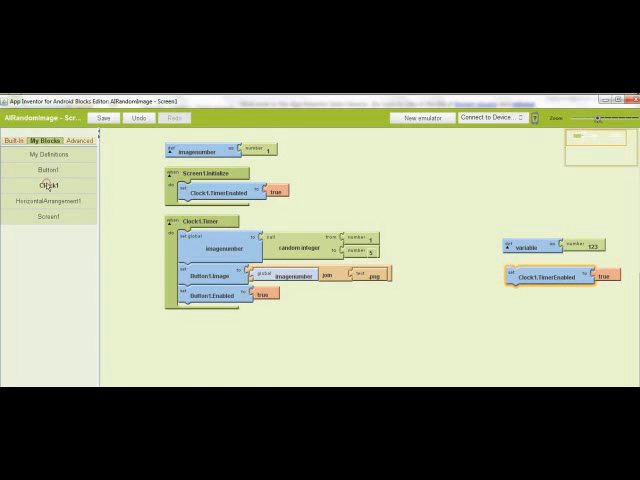
{"action": "left_click", "coordinate": [47, 185]}
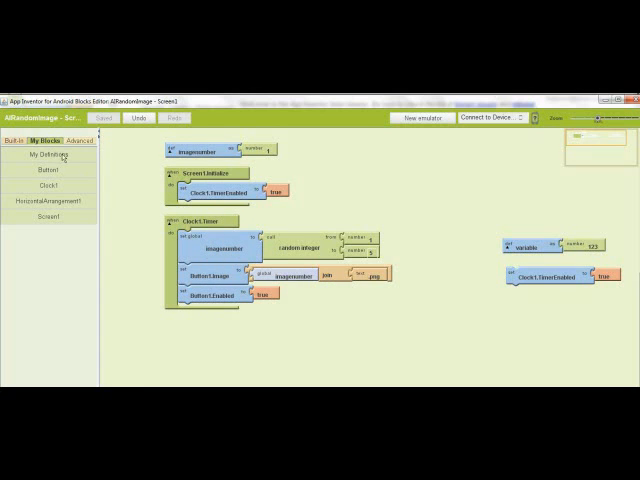
Plug a random integer from 1 to 5 into a set global imagenumber block
{"action": "left_click", "coordinate": [49, 140]}
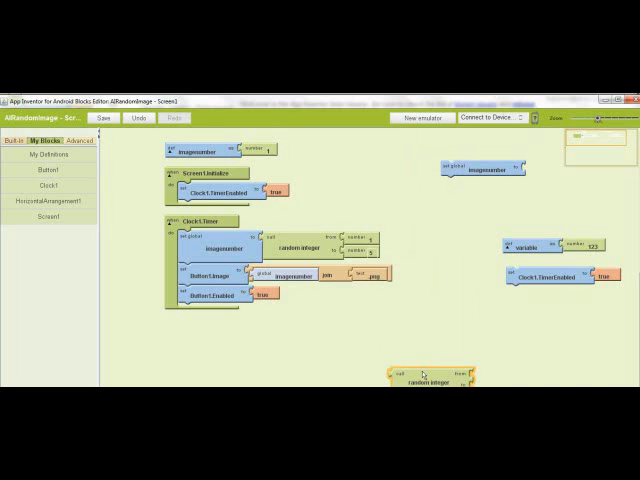
{"action": "left_click_drag", "start_coordinate": [430, 378], "coordinate": [560, 172]}
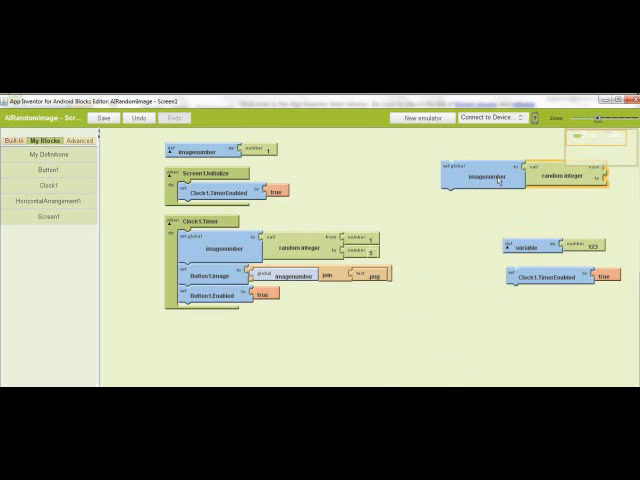
{"action": "left_click_drag", "start_coordinate": [480, 175], "coordinate": [450, 178]}
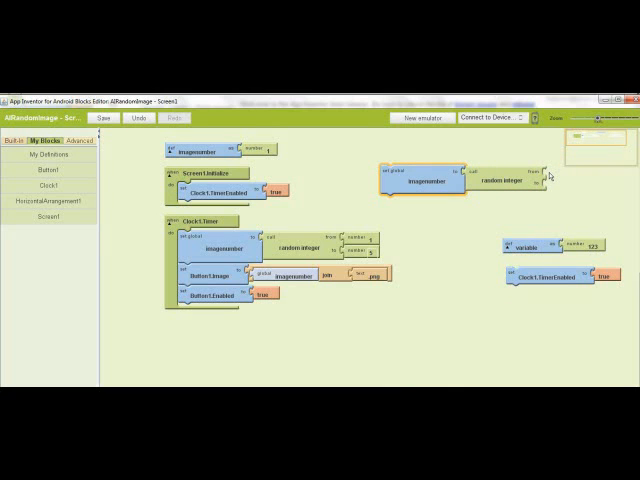
{"action": "mouse_move", "coordinate": [473, 260]}
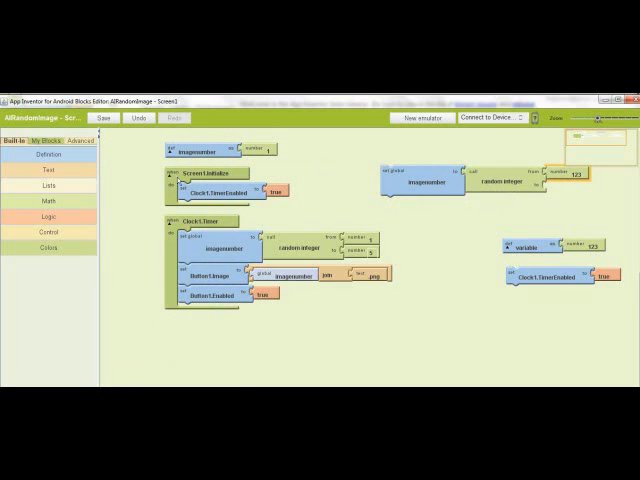
{"action": "left_click", "coordinate": [49, 203]}
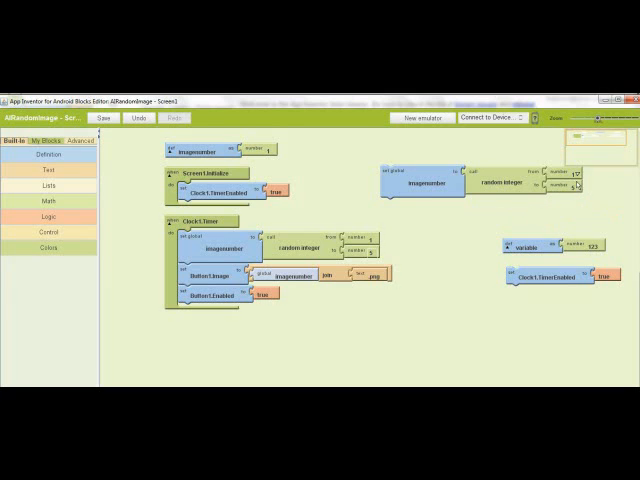
{"action": "mouse_move", "coordinate": [578, 191]}
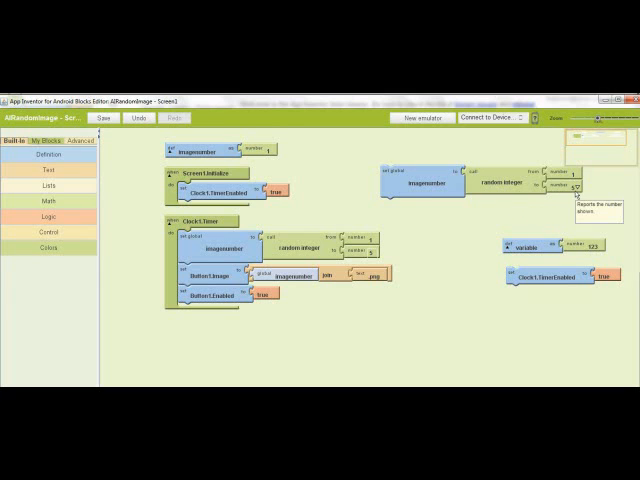
{"action": "mouse_move", "coordinate": [205, 268]}
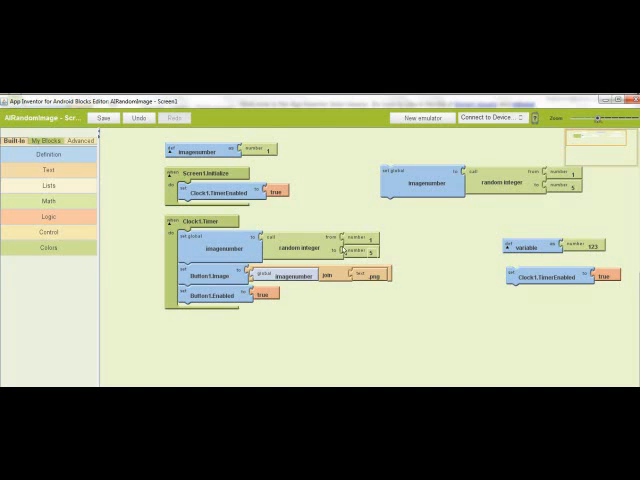
{"action": "mouse_move", "coordinate": [217, 290]}
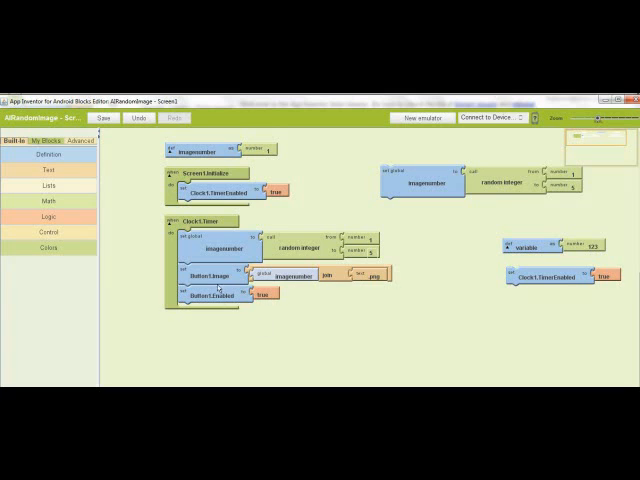
Attach a join of imagenumber and an extension to set Button1.Image, then view the emulator
{"action": "left_click", "coordinate": [97, 119]}
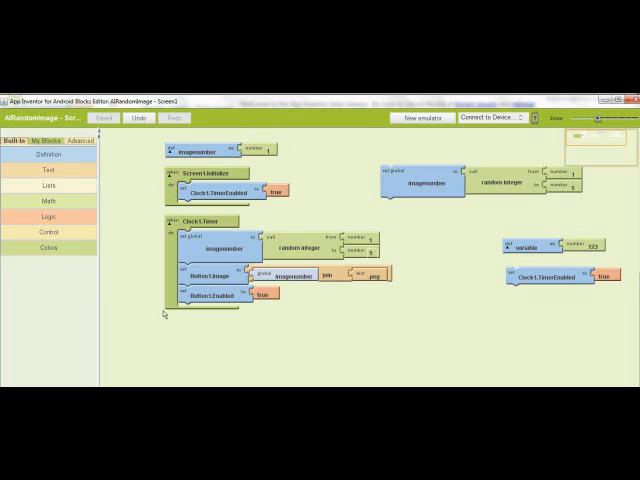
{"action": "left_click", "coordinate": [45, 142]}
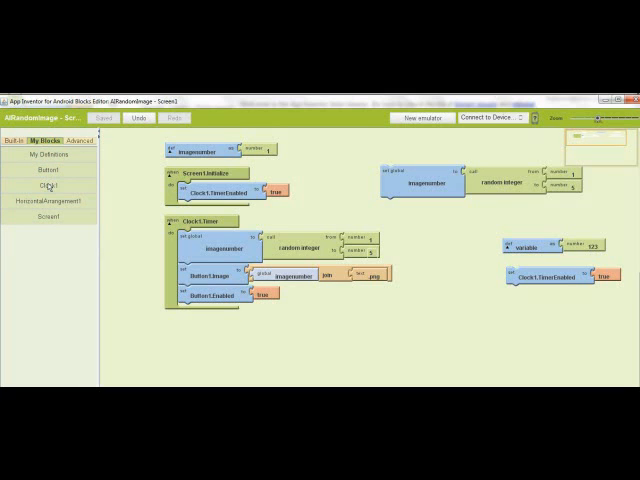
{"action": "left_click", "coordinate": [40, 170]}
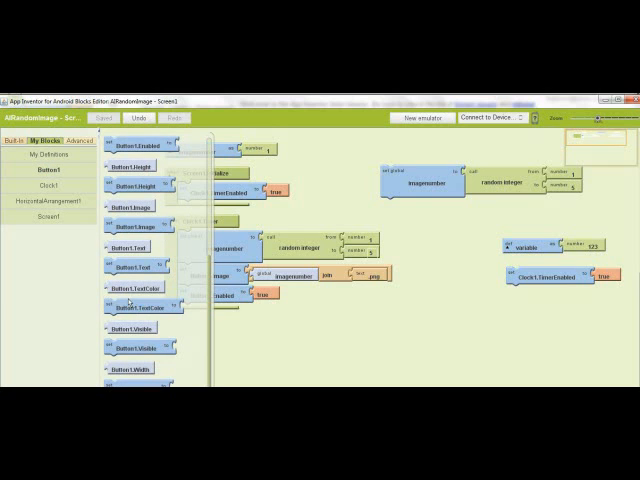
{"action": "mouse_move", "coordinate": [237, 277]}
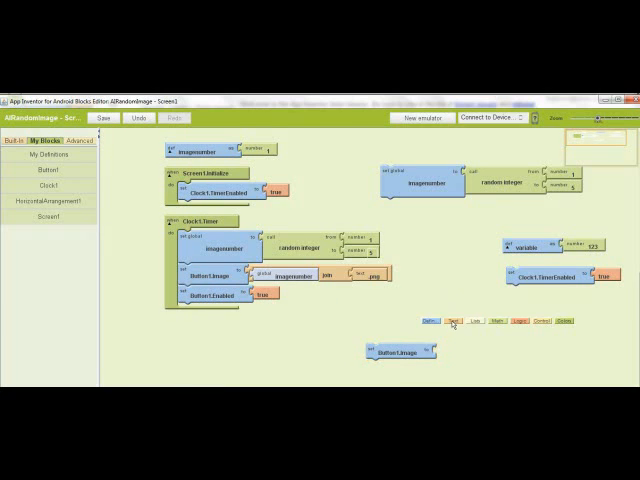
{"action": "left_click", "coordinate": [456, 322]}
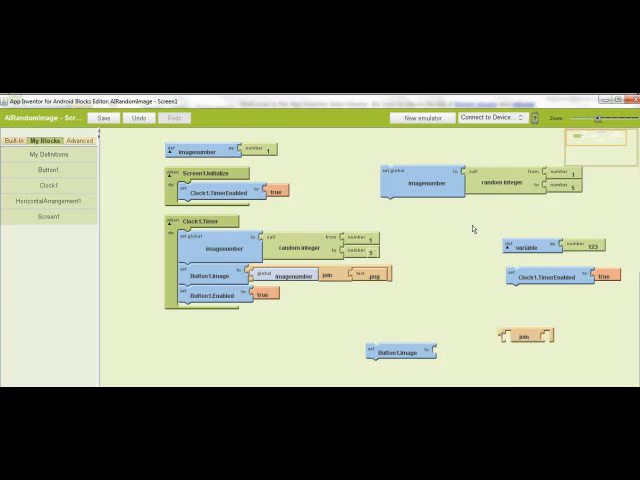
{"action": "left_click_drag", "start_coordinate": [513, 330], "coordinate": [455, 352]}
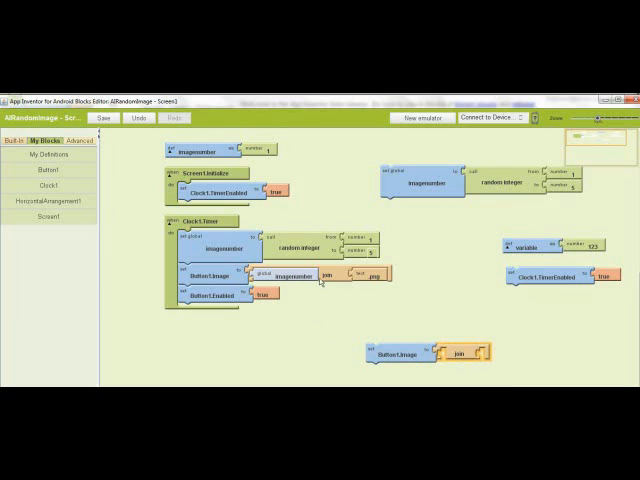
{"action": "left_click", "coordinate": [51, 156]}
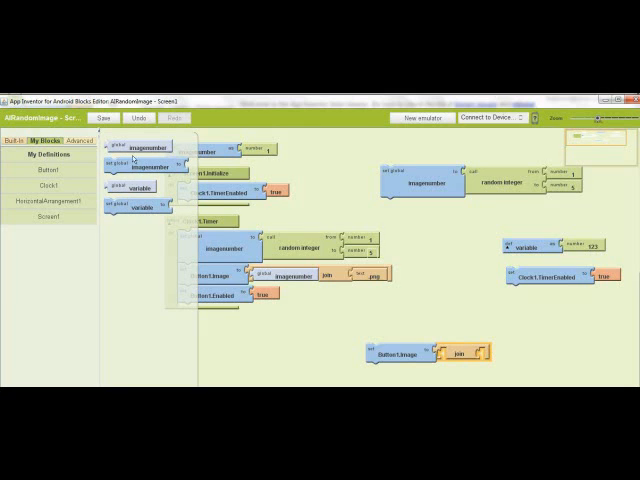
{"action": "mouse_move", "coordinate": [140, 165]}
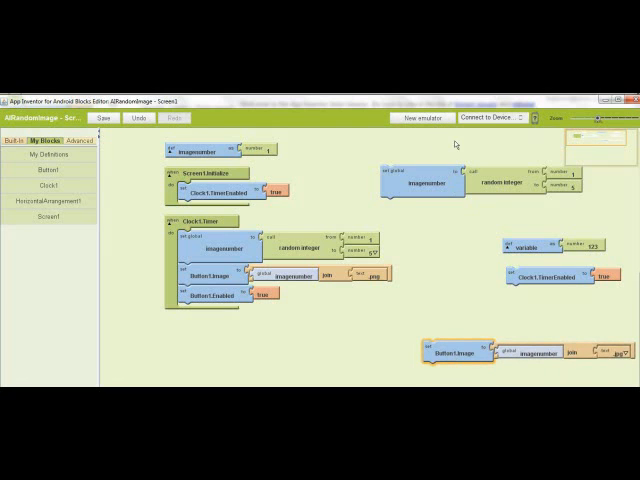
{"action": "left_click", "coordinate": [416, 118]}
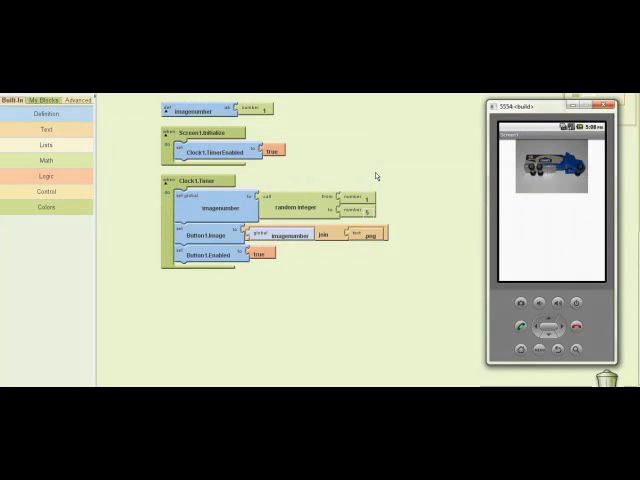